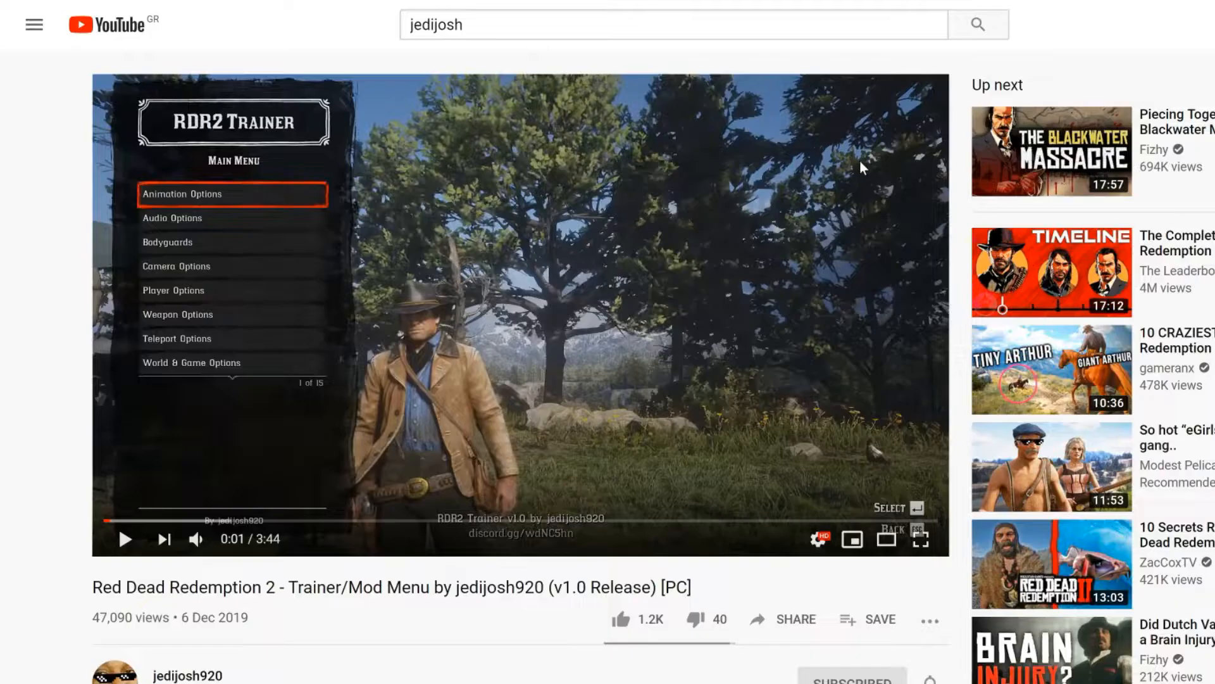
- Reveal the RDR2 Trainer video's description with its Discord download link and install notes
scroll("down", 3)
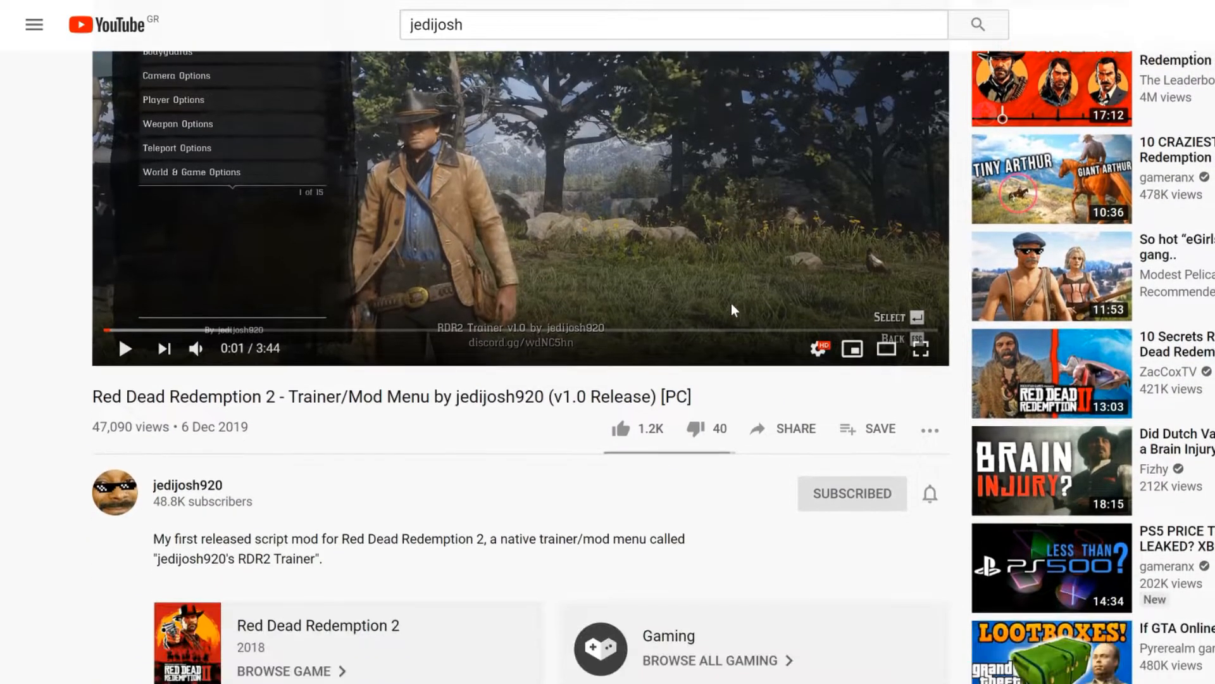
scroll("down", 3)
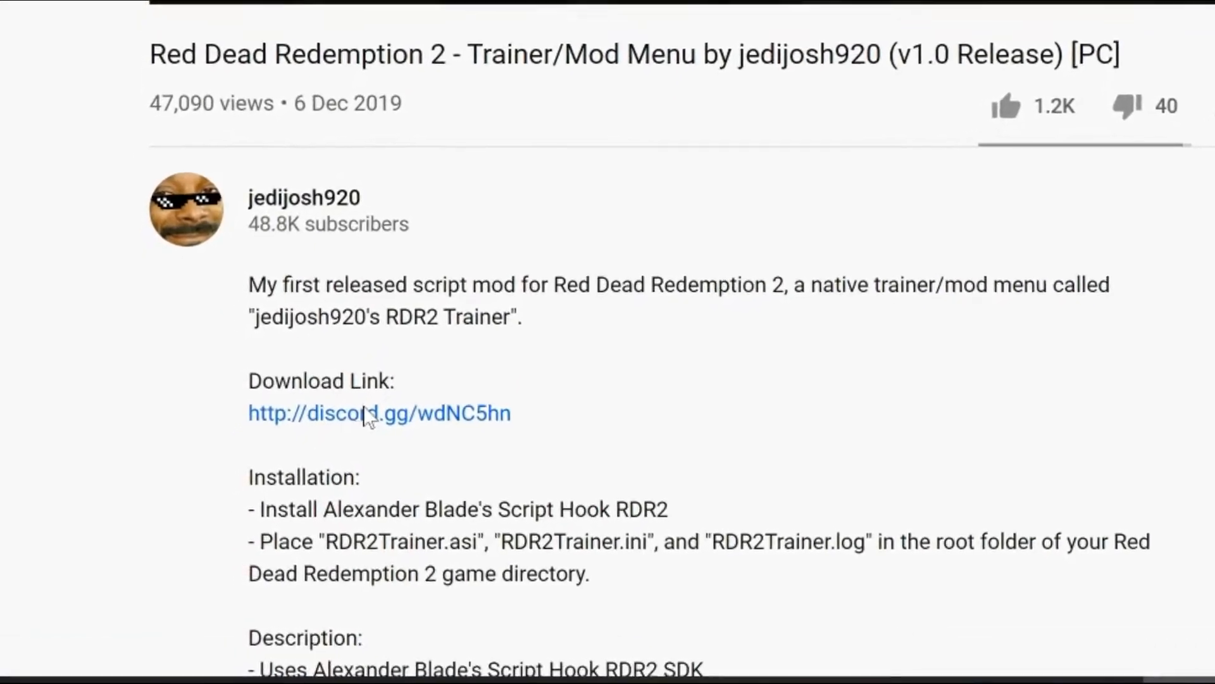
- Follow the video's discord.gg link and continue into the modding server
left_click(378, 412)
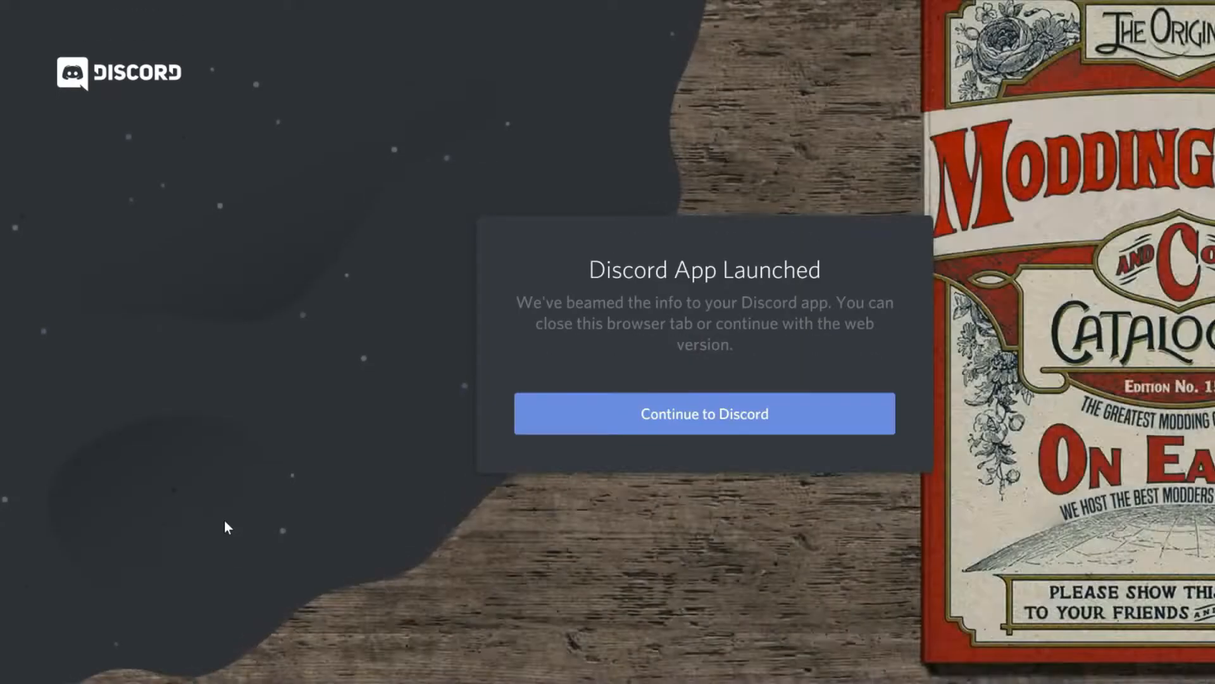
left_click(704, 413)
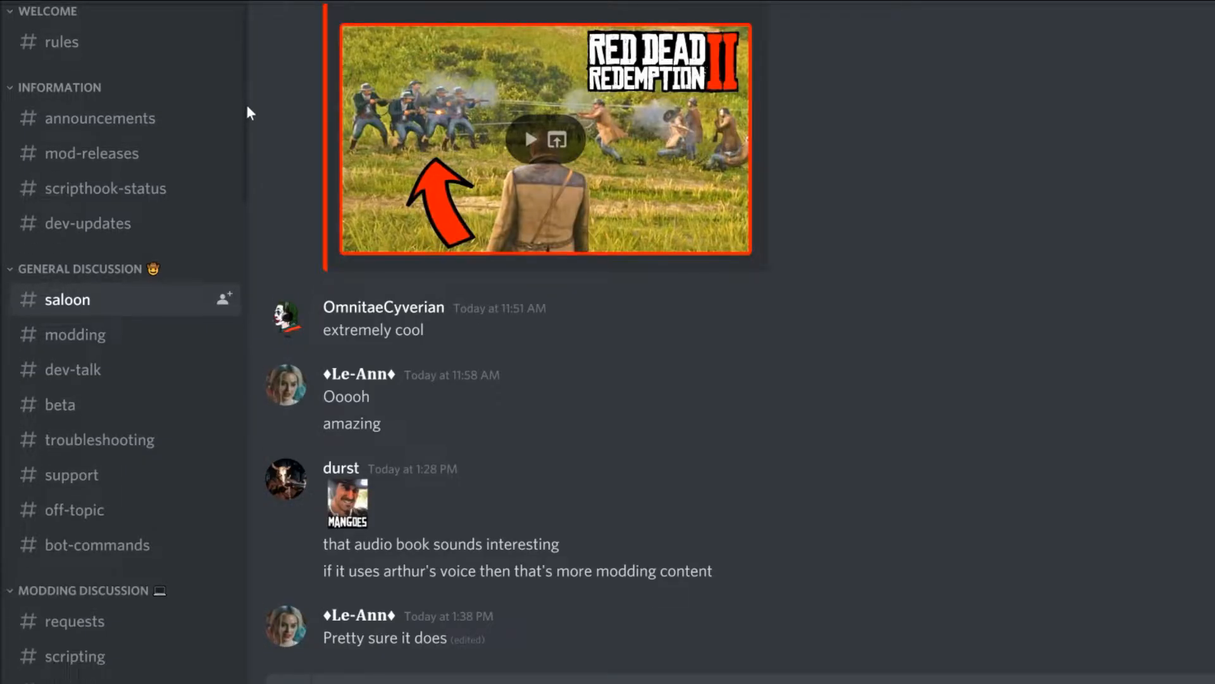
- Work down the server's channel list to the Exclusive RDR2 Mods section and the rdr2trainer channel
scroll("down", 3)
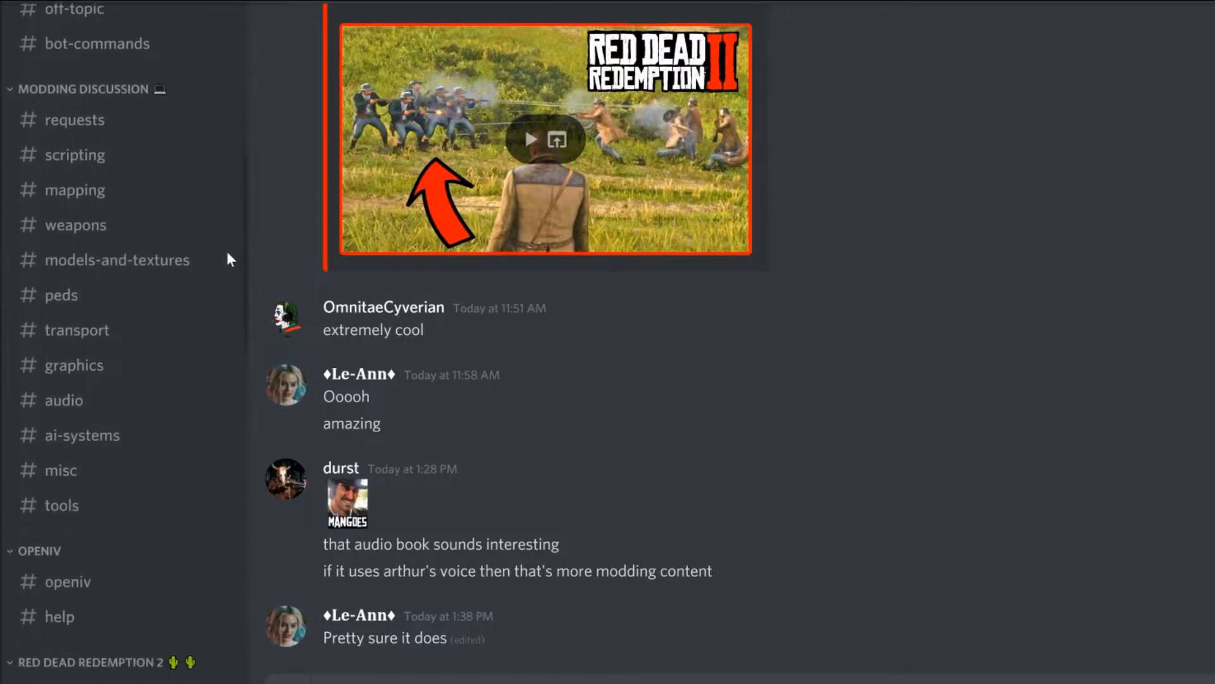
scroll("down", 3)
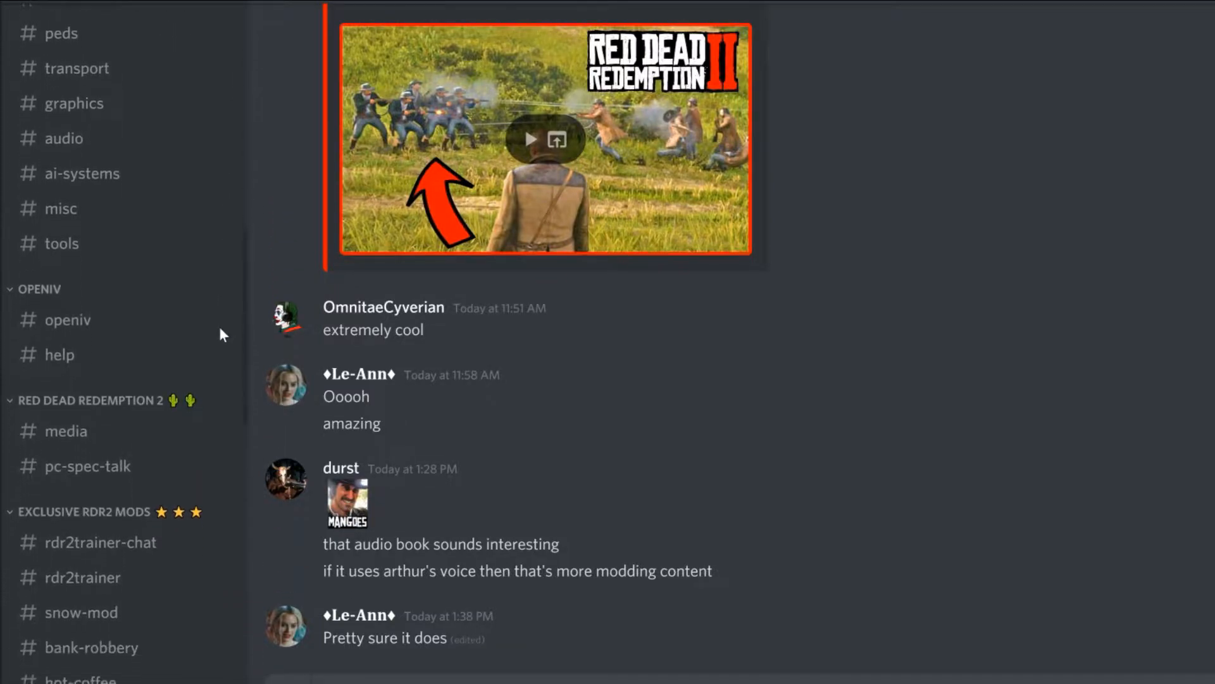
scroll("down", 3)
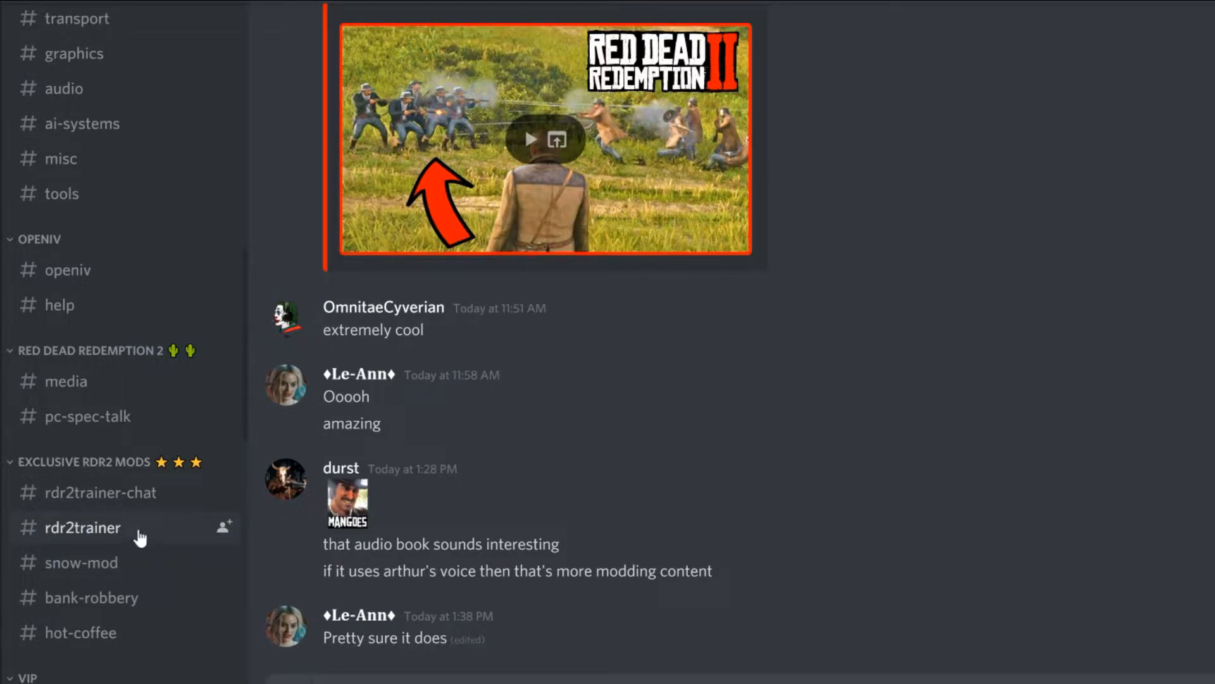
scroll("down", 3)
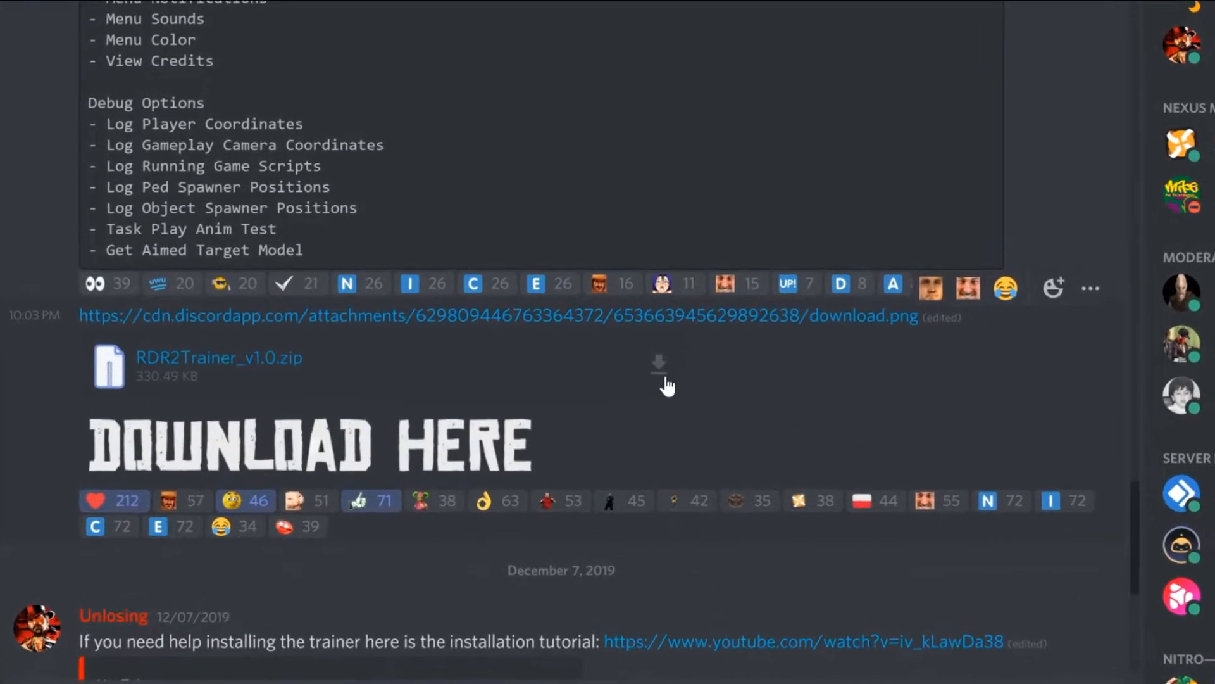
- Get RDR2Trainer_v1.0.zip from #rdr2trainer, search 'scripthookrdr2' and land on the dev-c.com Script Hook page
scroll("down", 3)
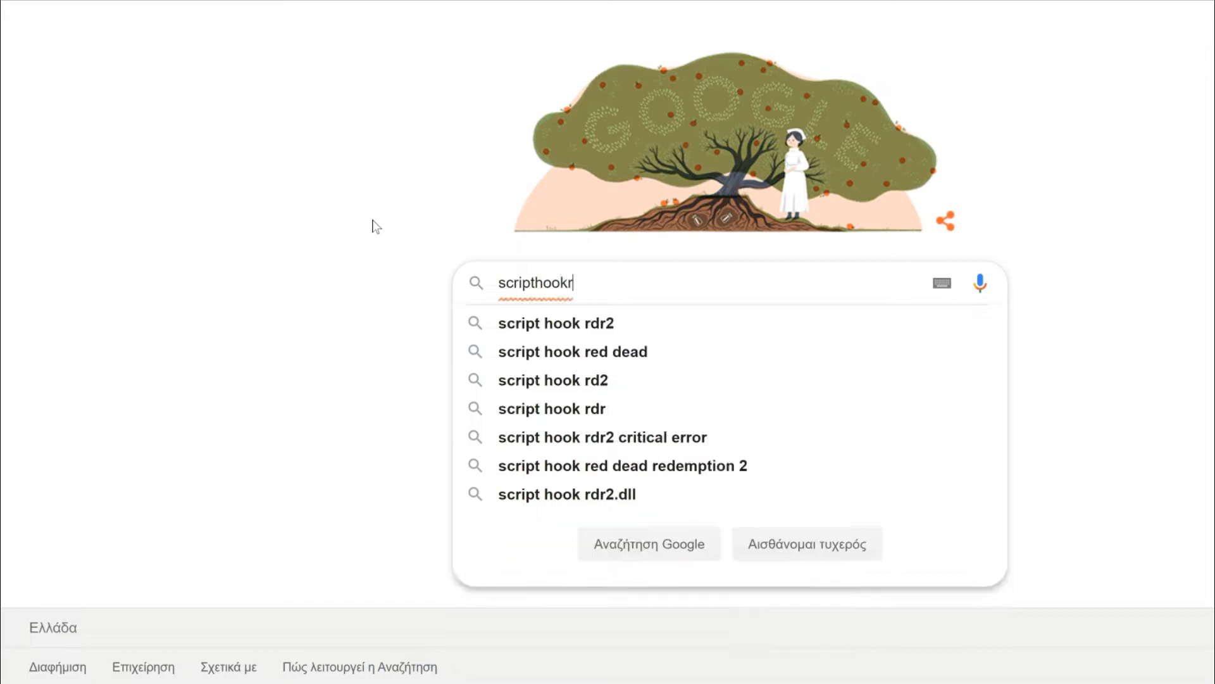
key("Enter")
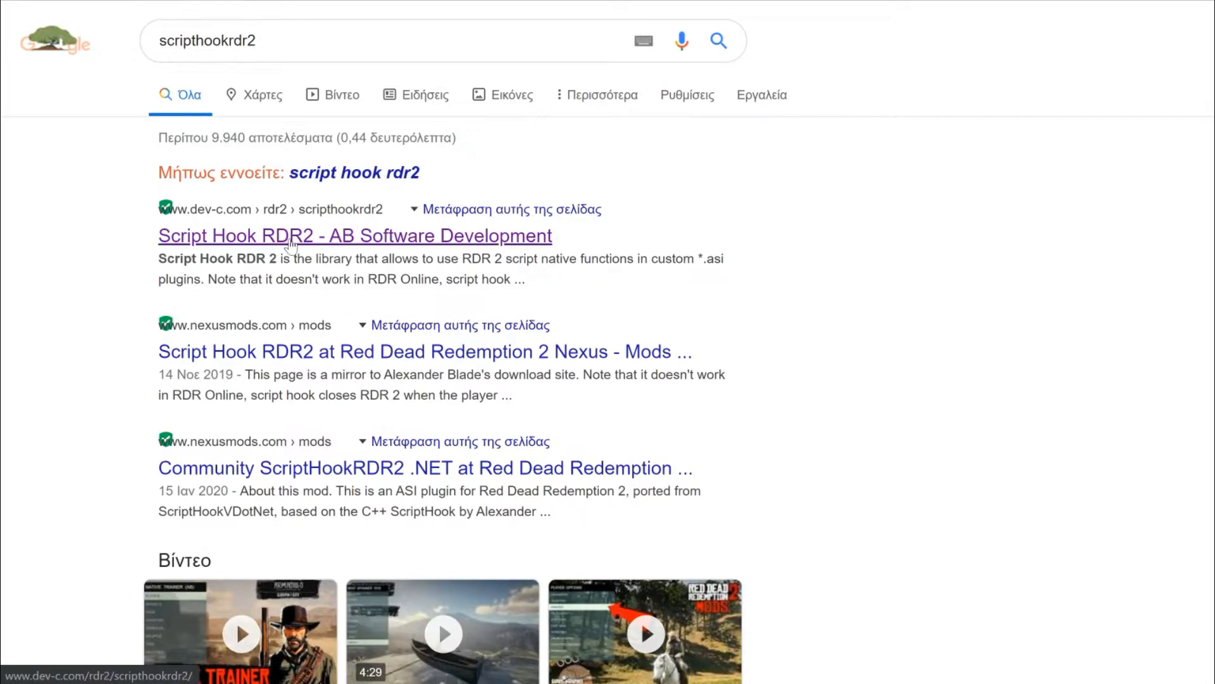
left_click(354, 236)
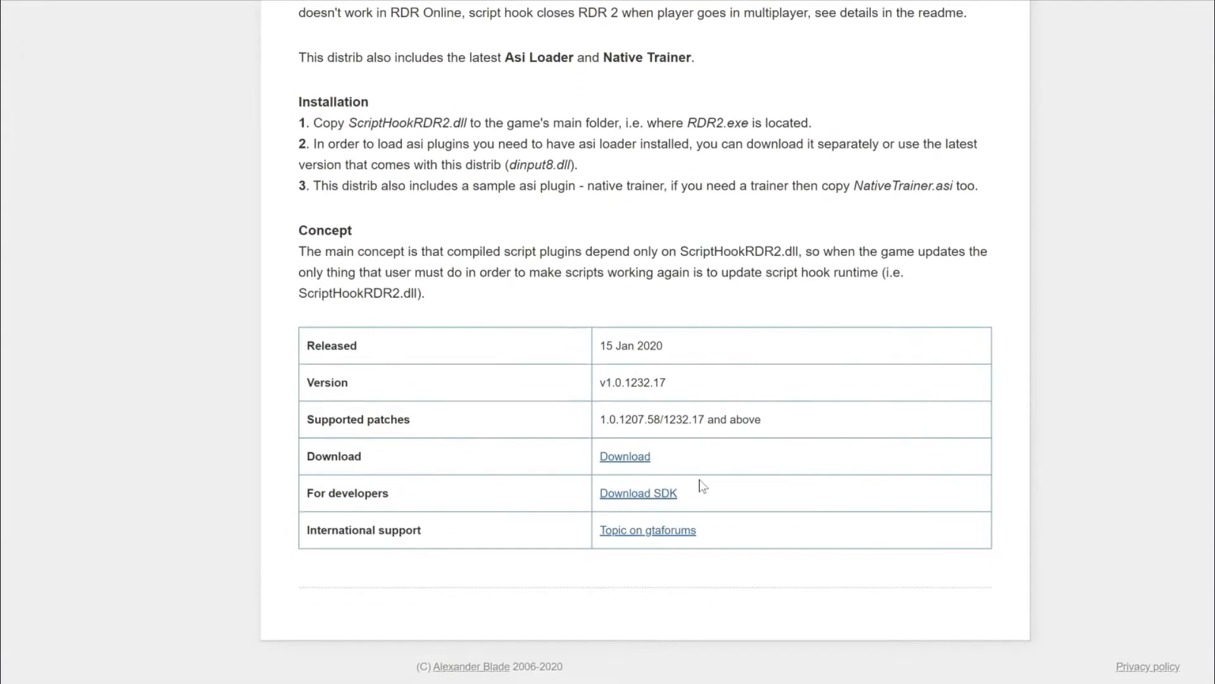